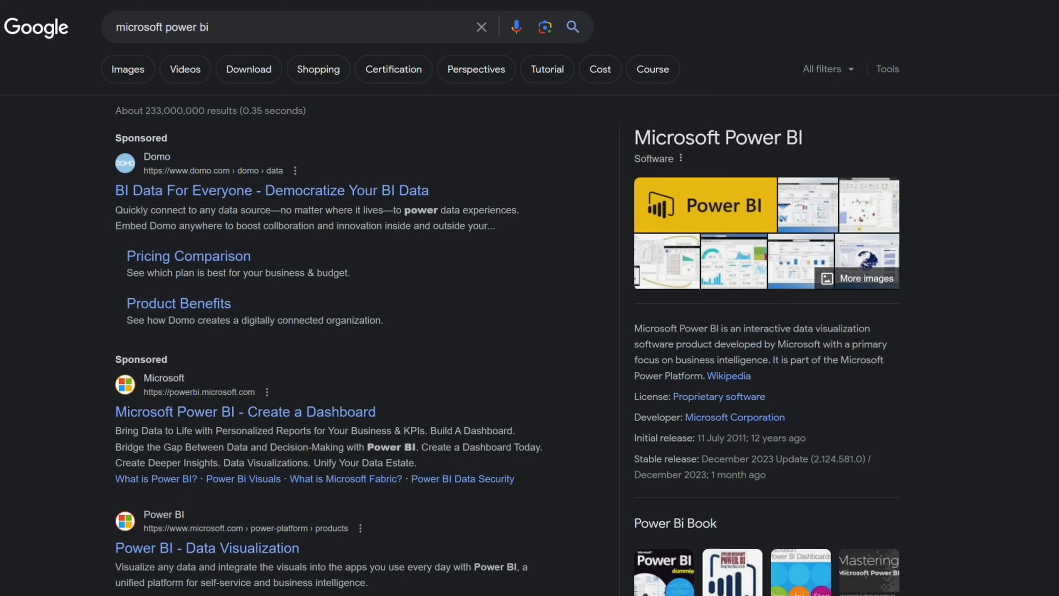
Reach Power BI Desktop from the Google results, get it from its download page and launch it.
scroll(down, 3)
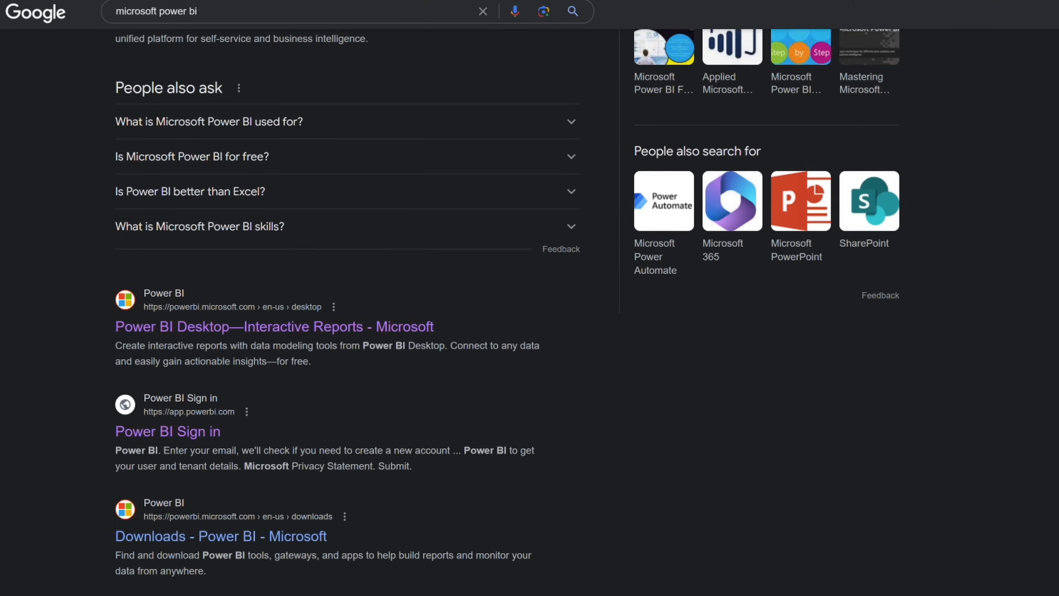
scroll(down, 3)
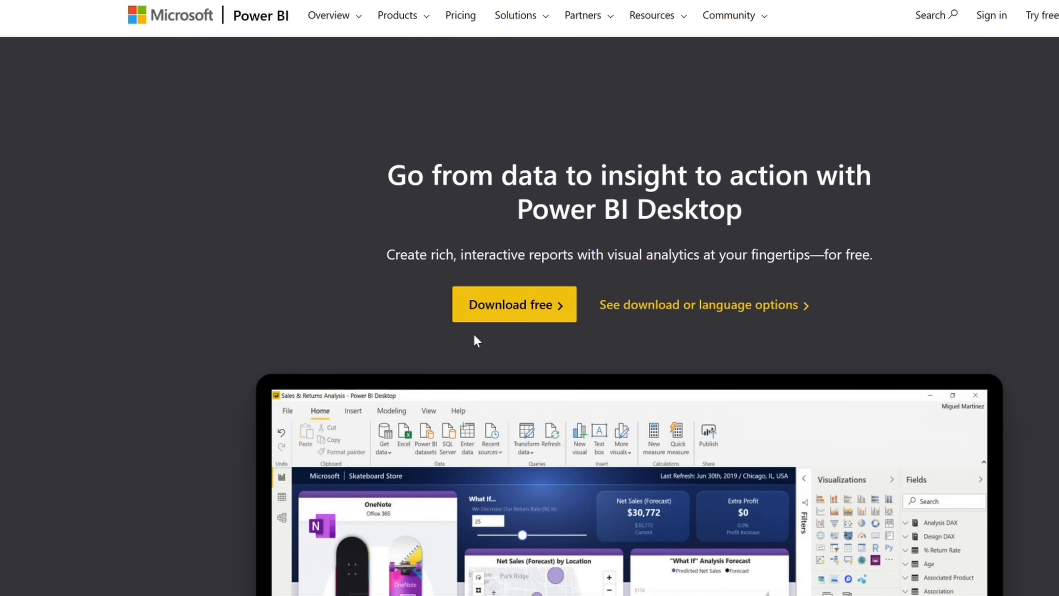
click(512, 304)
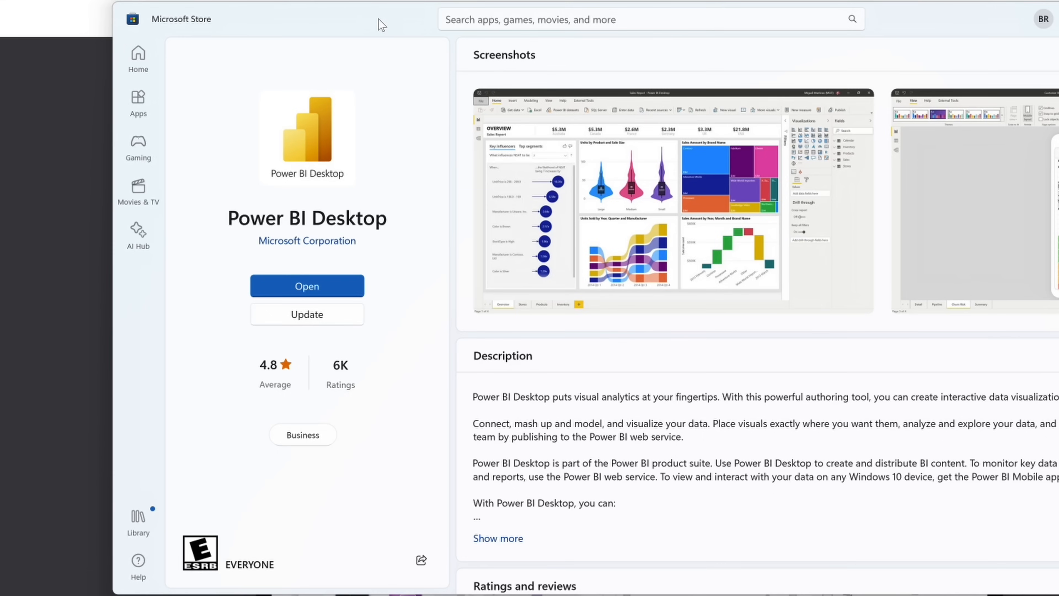
mouse_move(412, 257)
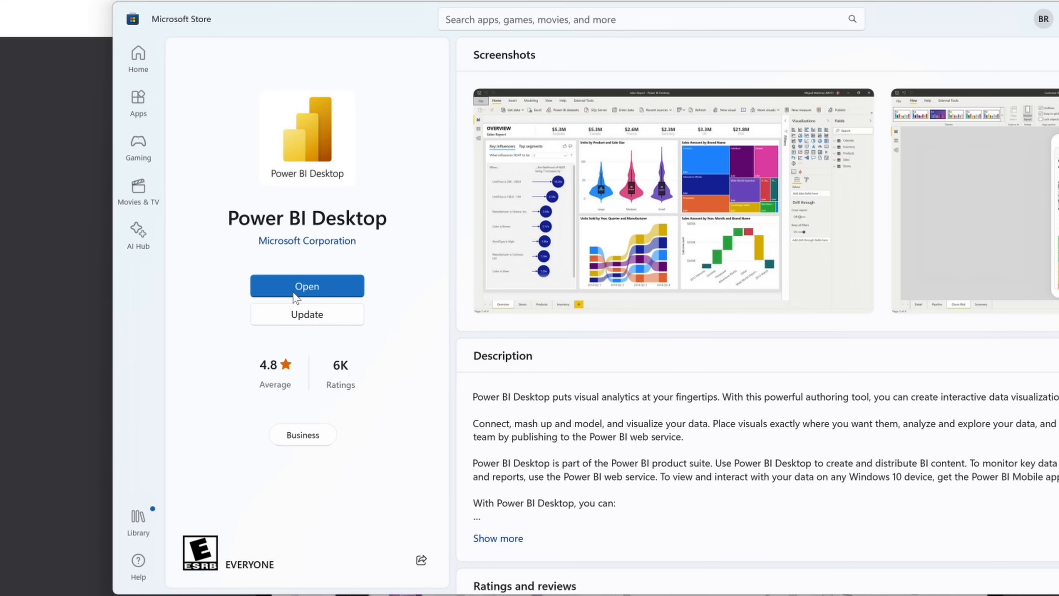
click(307, 286)
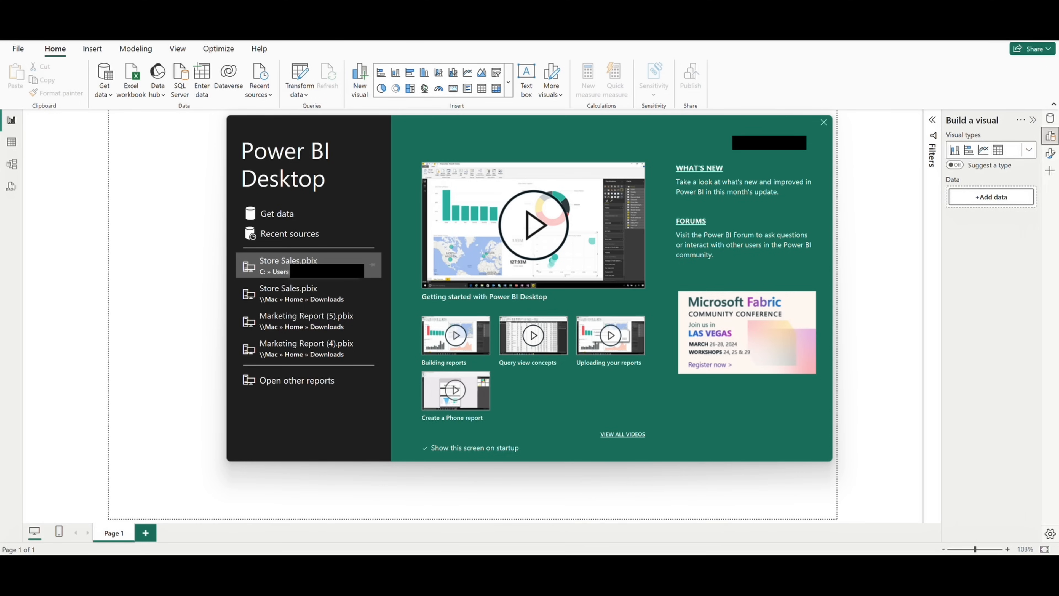
mouse_move(824, 121)
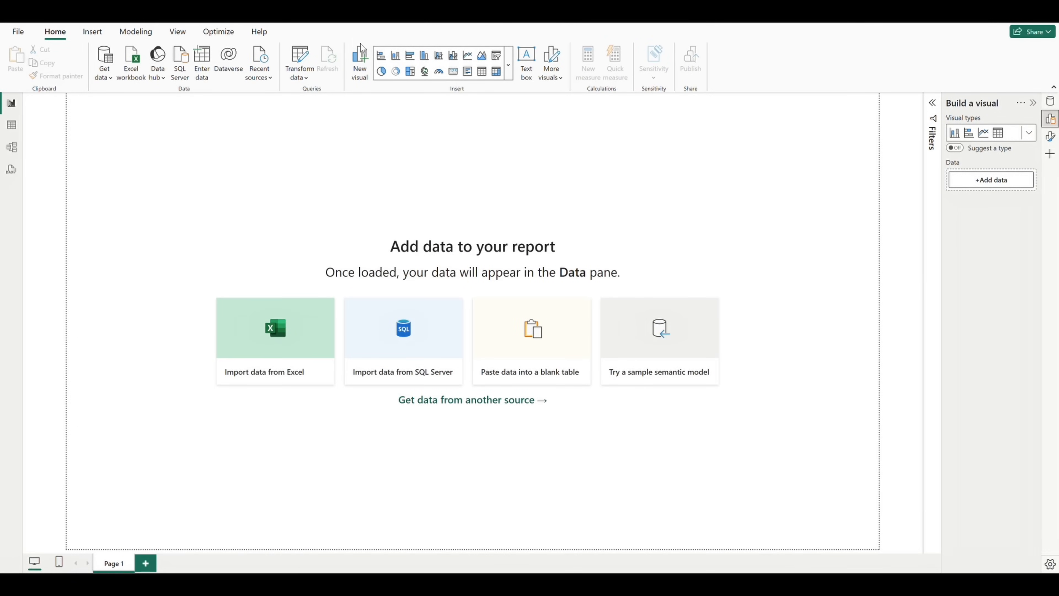
Add a placeholder clustered column chart and an empty text box below it.
click(358, 61)
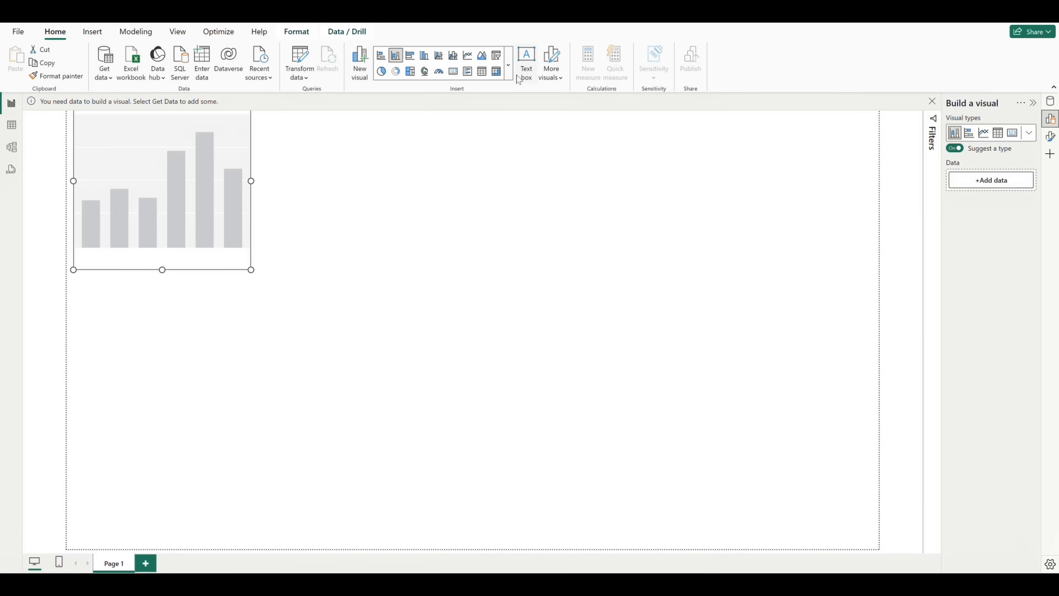
click(508, 66)
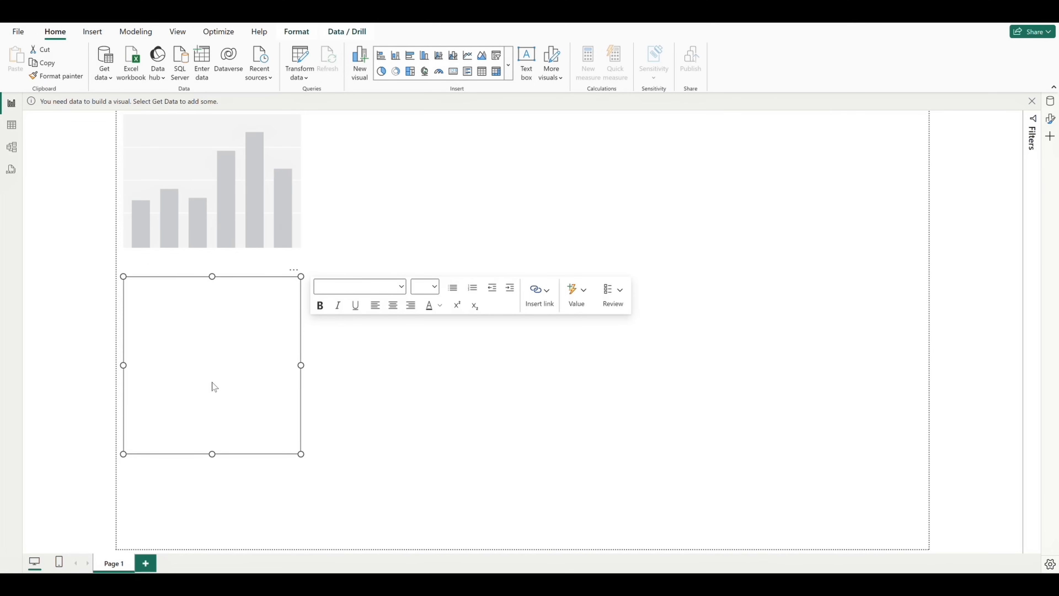
Enter 'Text' in the text box and briefly browse the More visuals gallery, leaving it closed.
text(T)
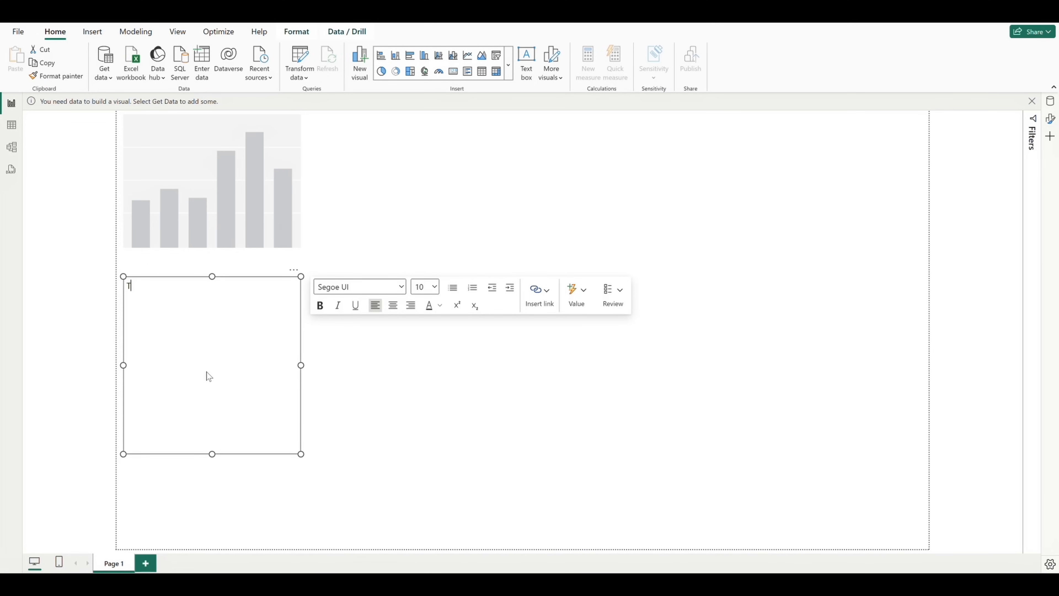
text(ext)
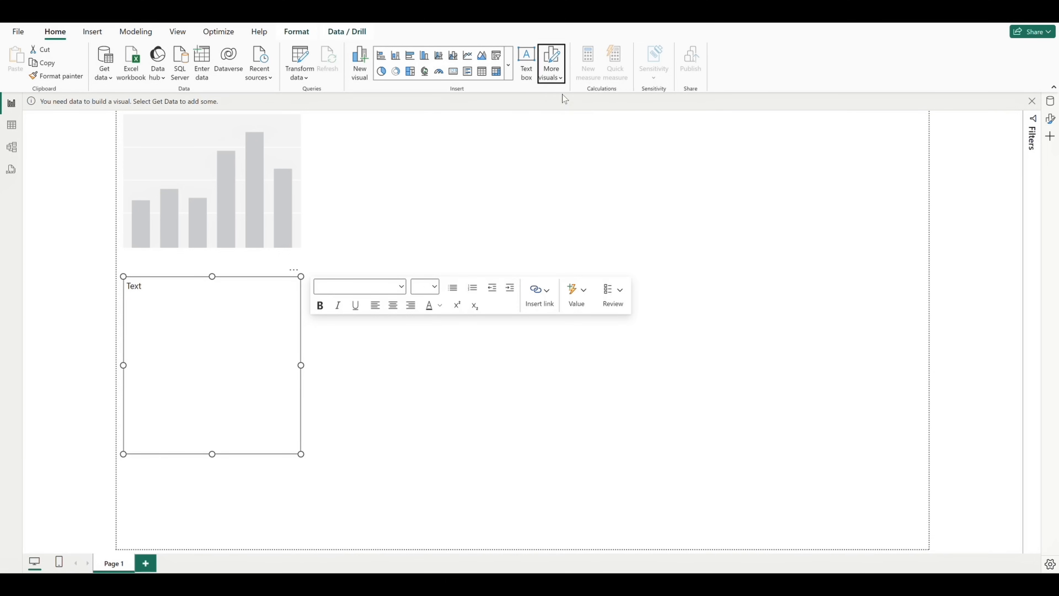
click(551, 61)
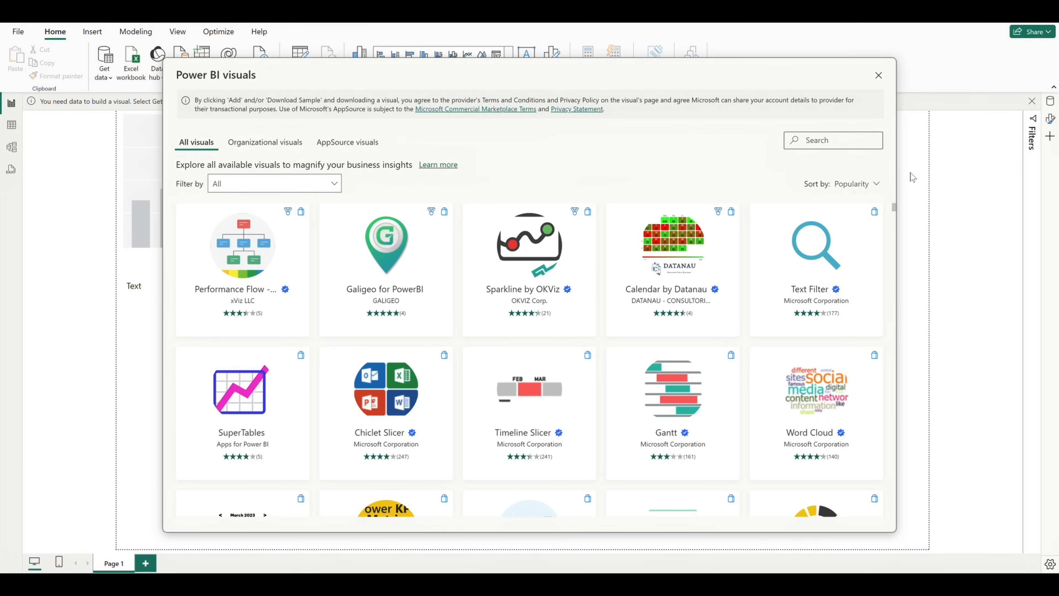
click(878, 75)
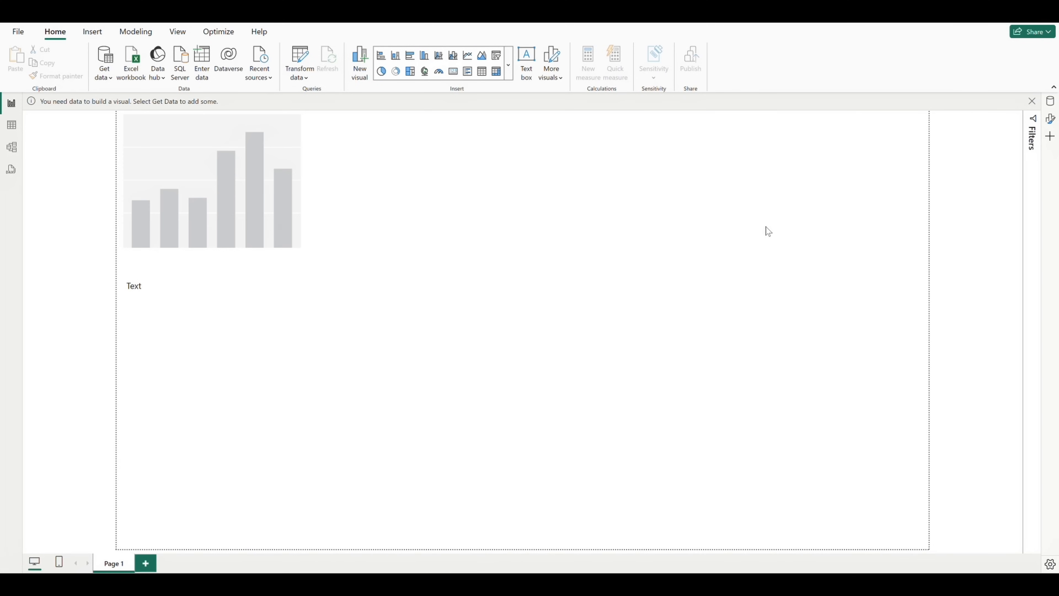
mouse_move(430, 180)
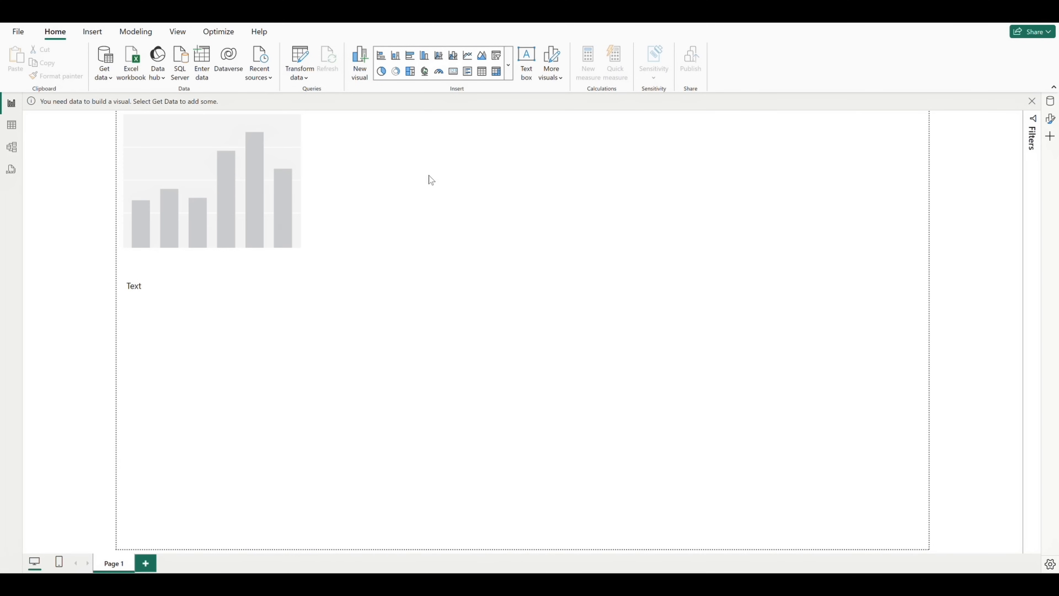
In the page Format pane under Canvas settings, set the canvas background colour to gray.
click(177, 31)
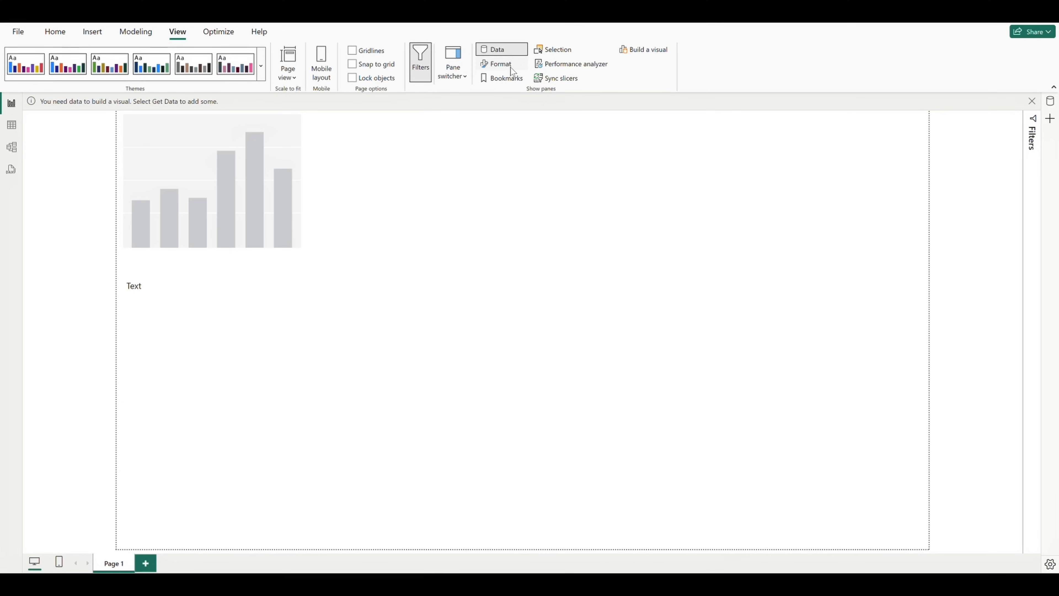
click(502, 63)
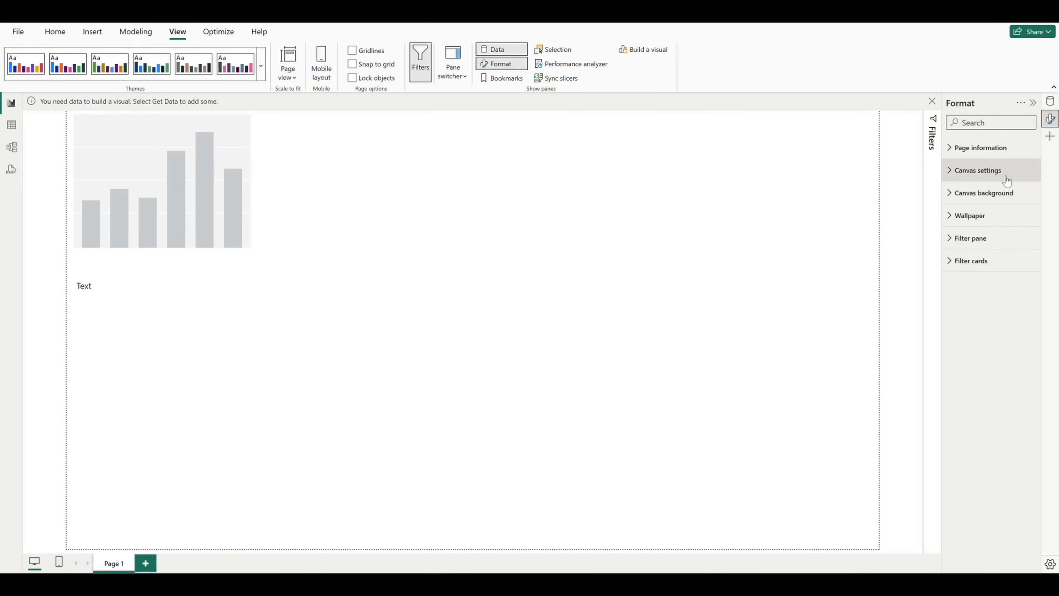
click(978, 170)
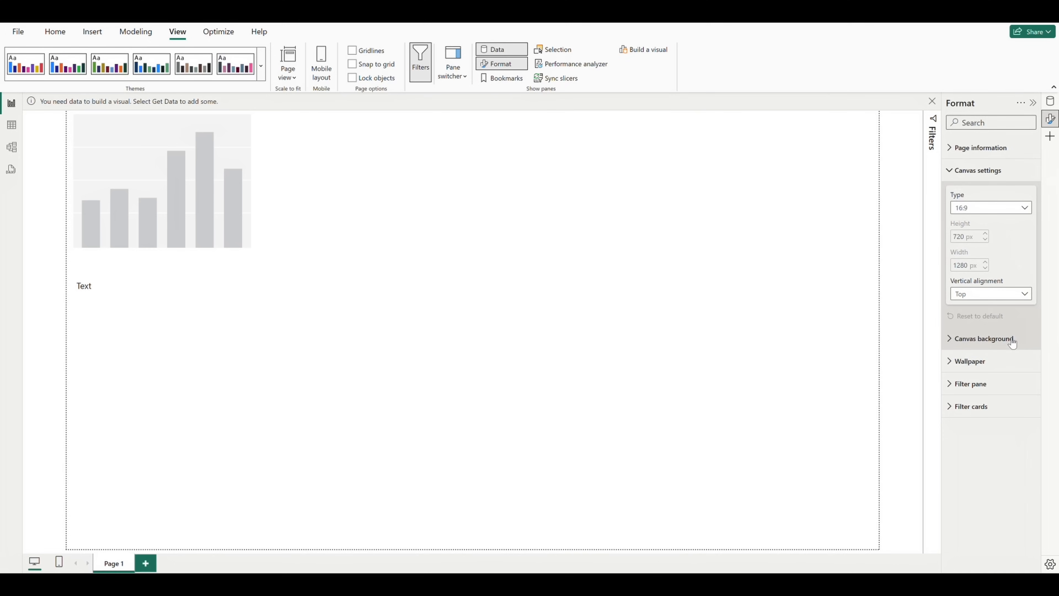
click(984, 338)
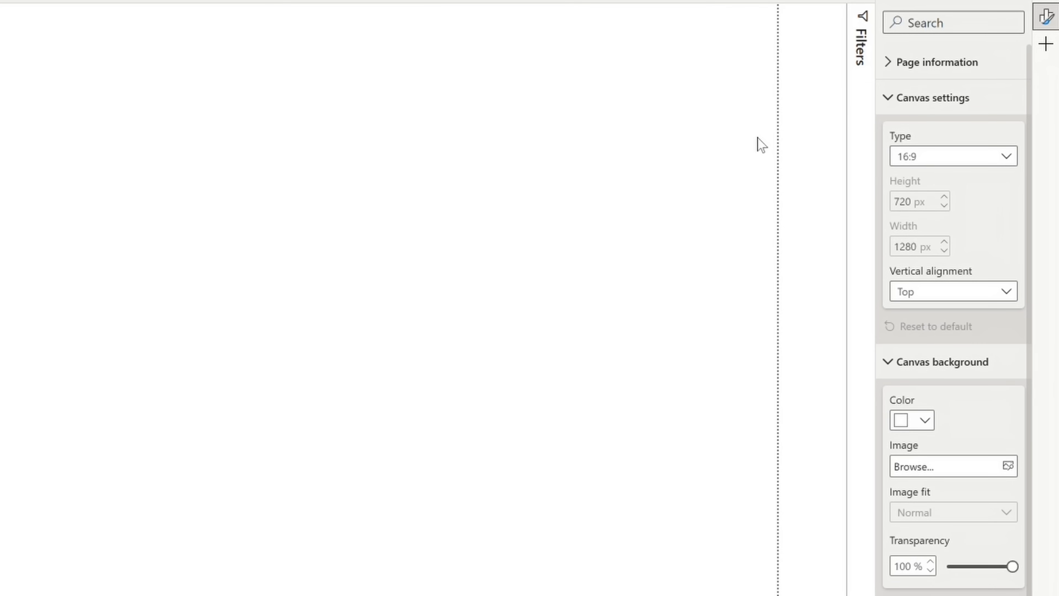
click(952, 156)
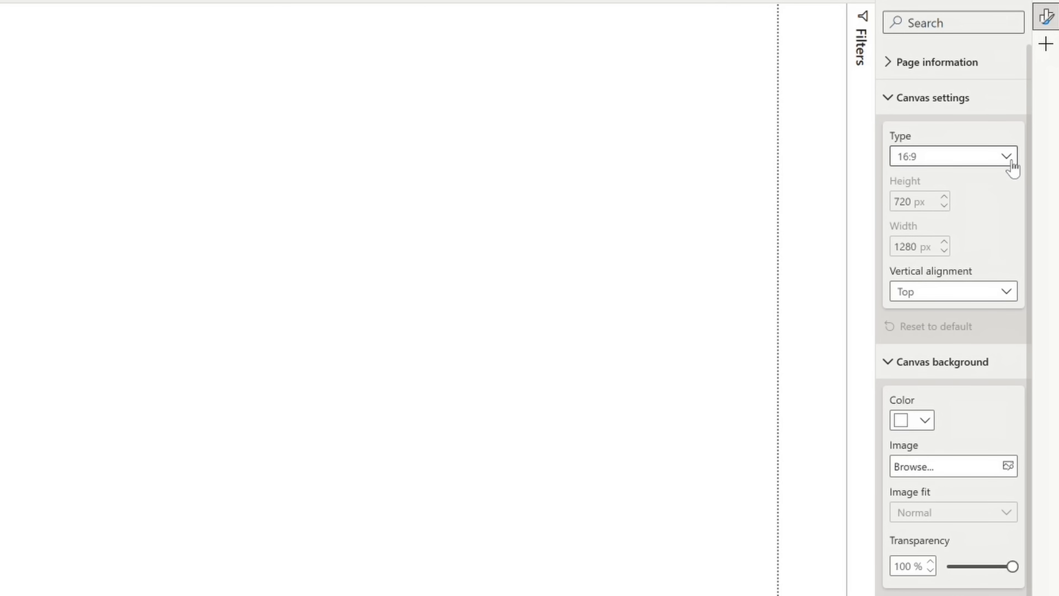
click(927, 419)
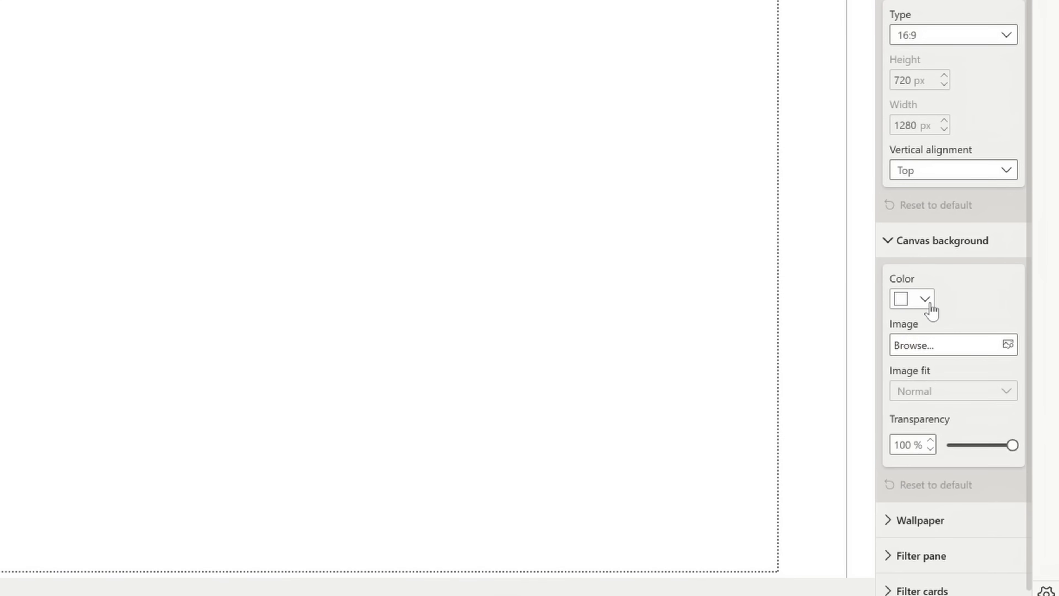
mouse_move(953, 345)
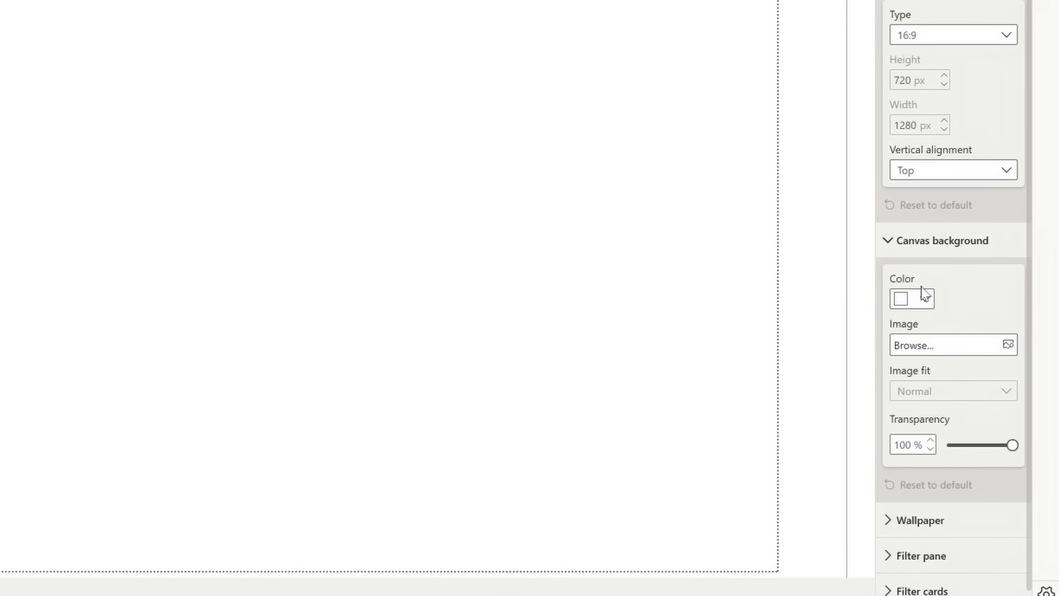
click(899, 298)
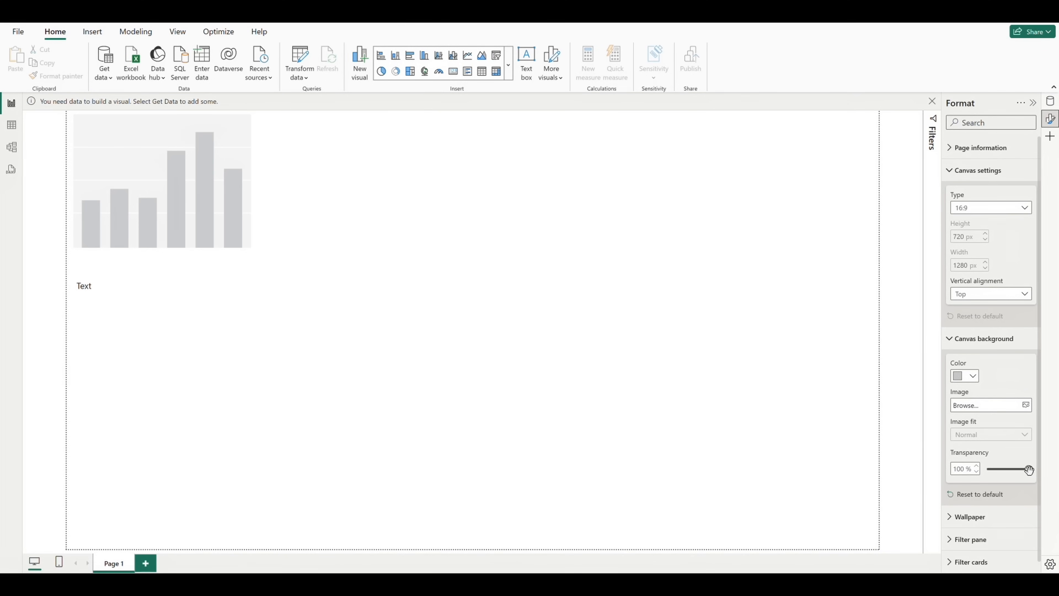
Drop the canvas background transparency to 0% and bring up the Get data common sources list.
drag(1030, 469, 986, 469)
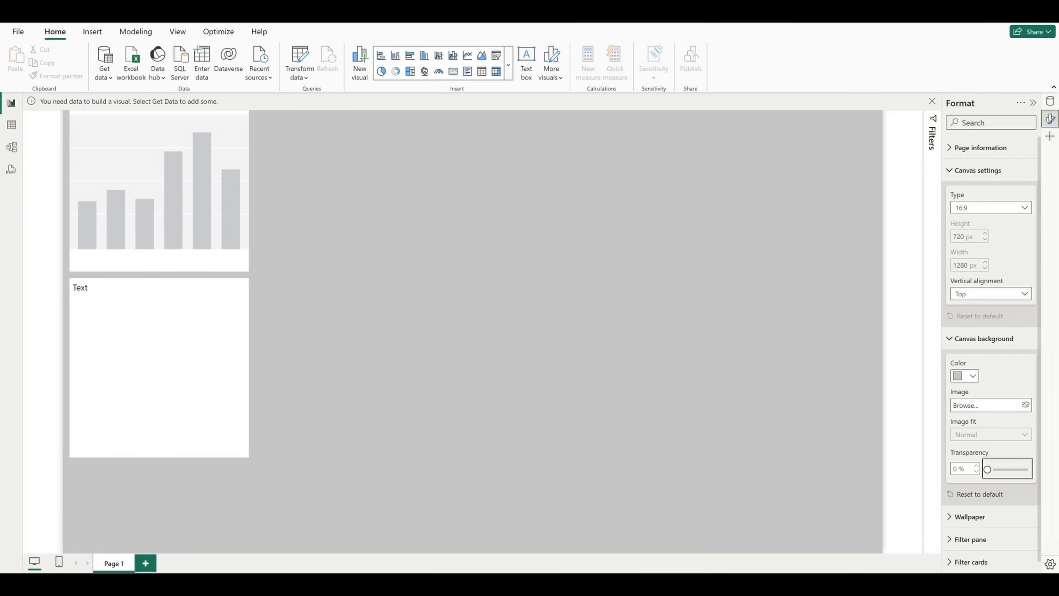
mouse_move(987, 495)
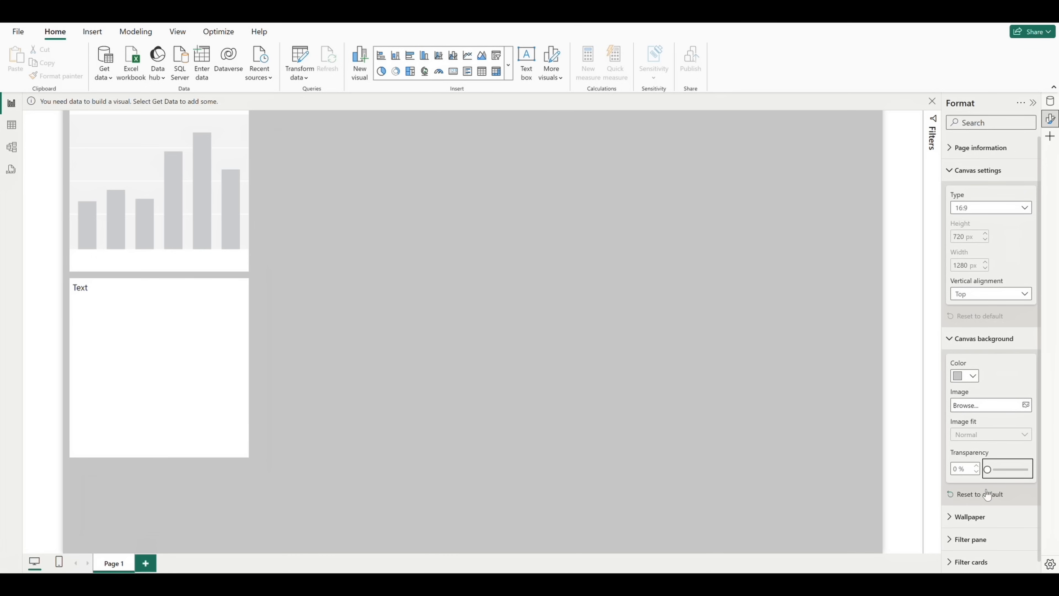
mouse_move(436, 292)
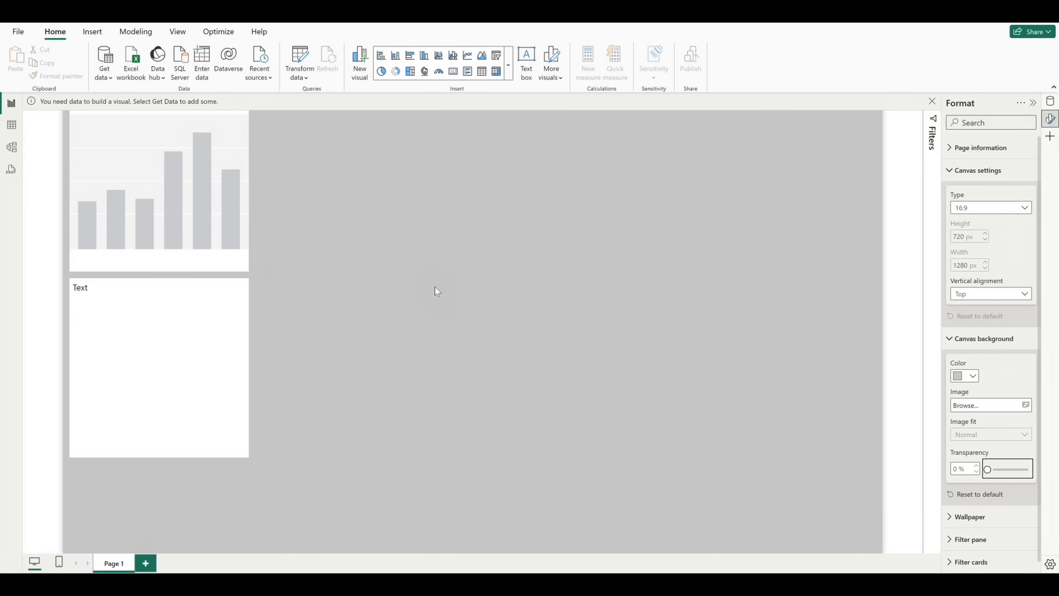
click(103, 60)
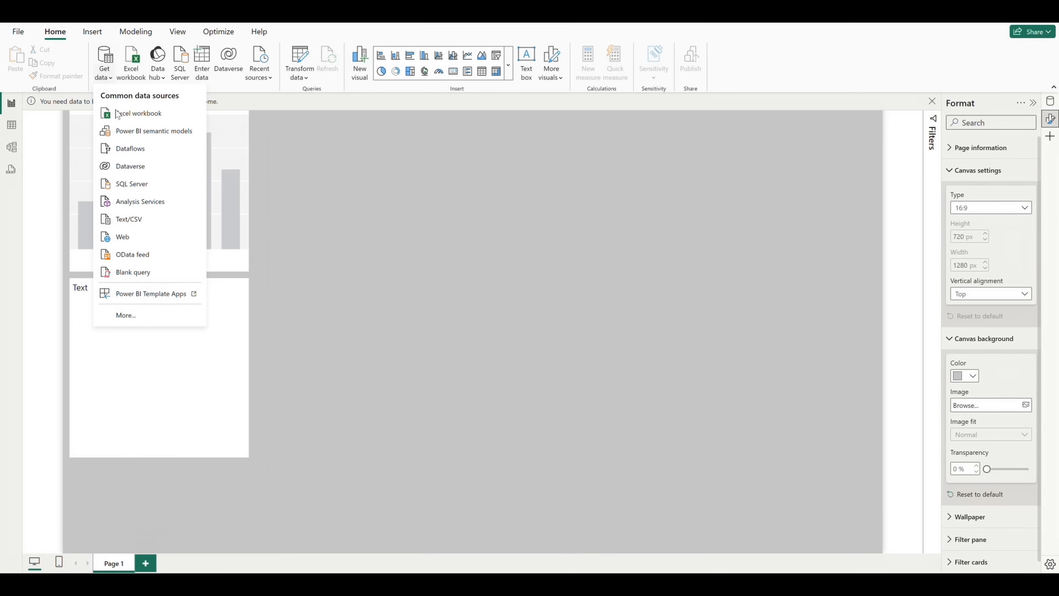
Connect to the Financial Sample Excel workbook so the Navigator lists financials and Sheet1.
click(139, 113)
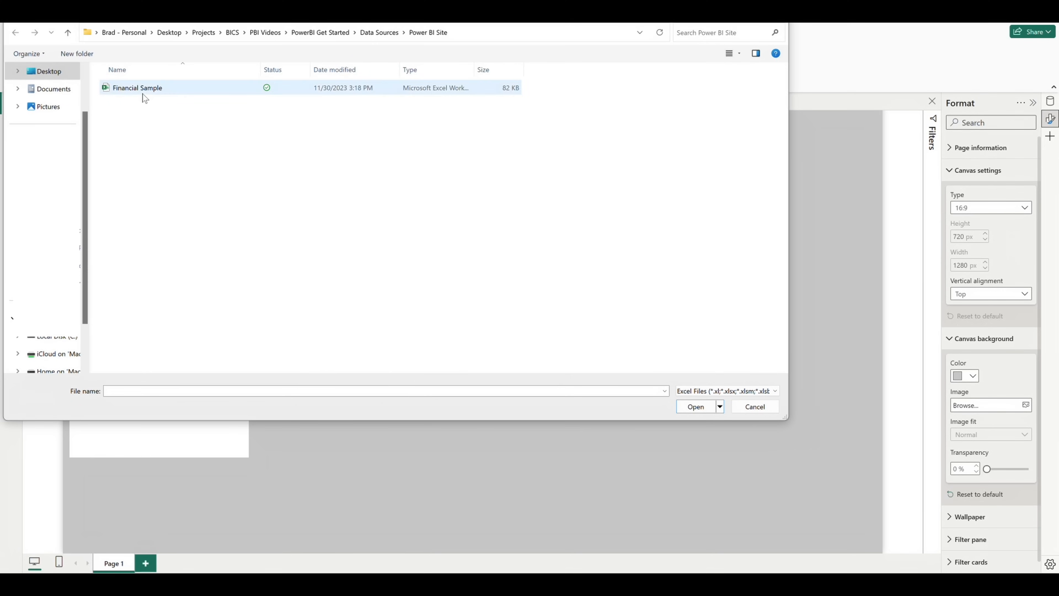
click(137, 87)
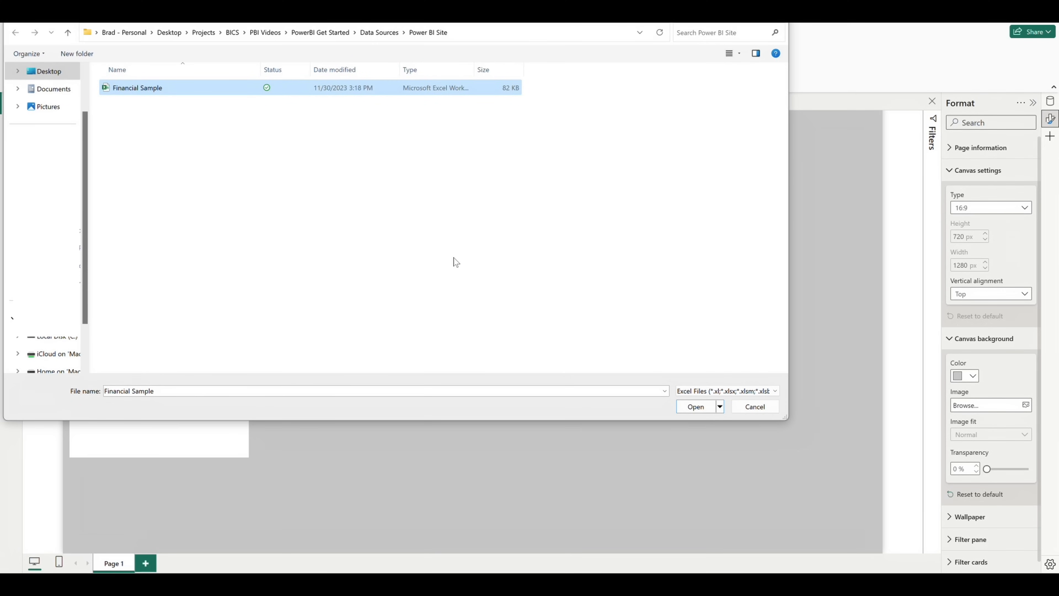
click(695, 406)
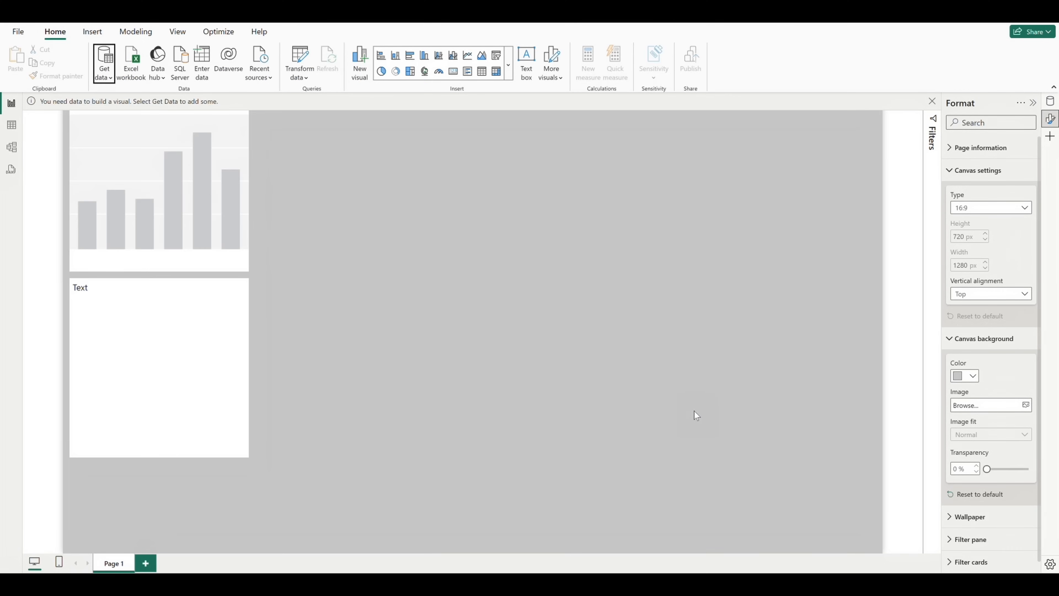
click(103, 61)
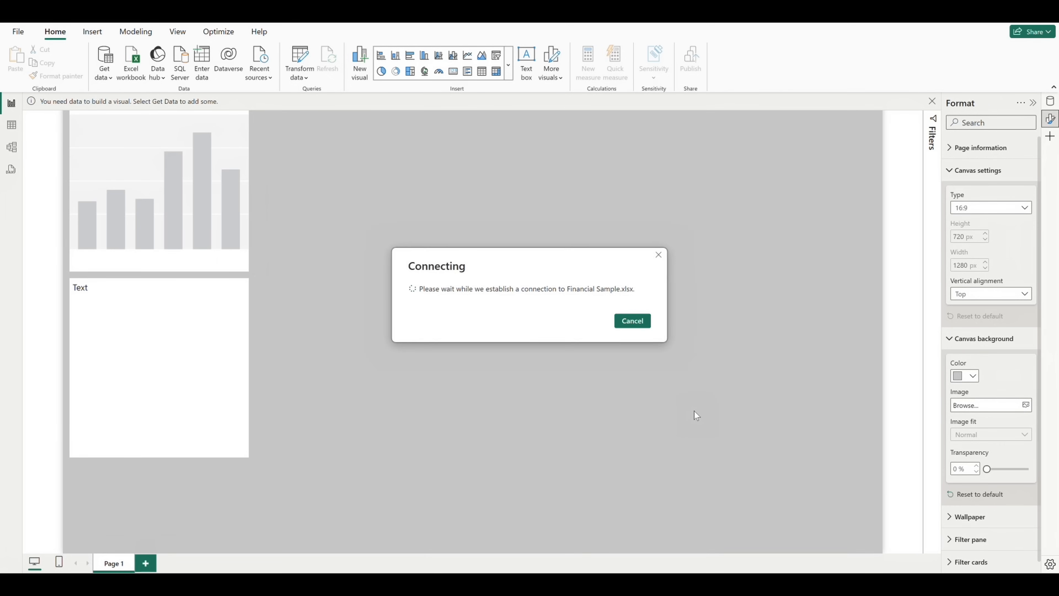
click(631, 320)
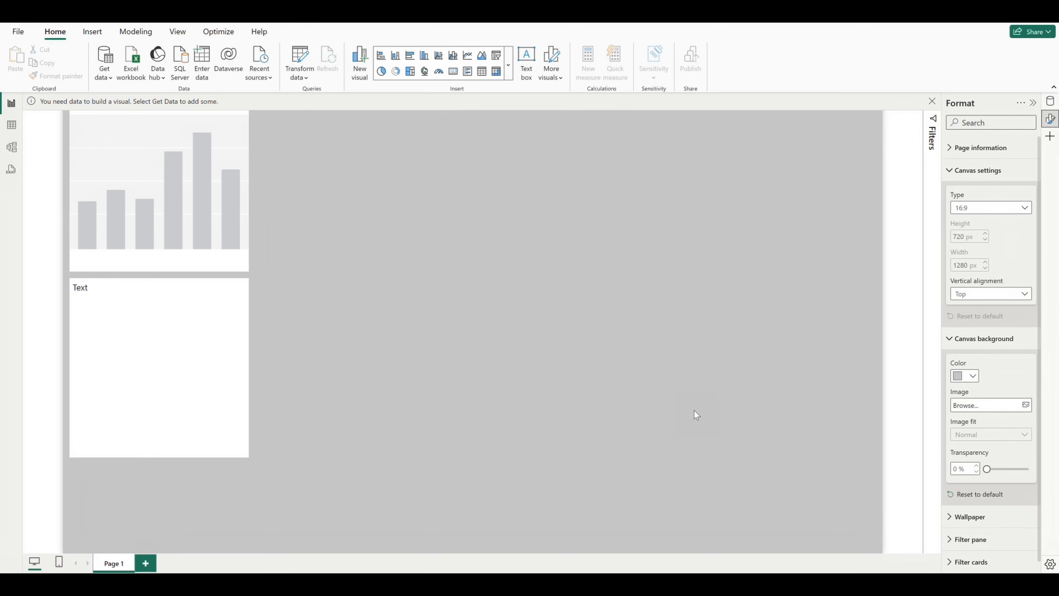
click(131, 61)
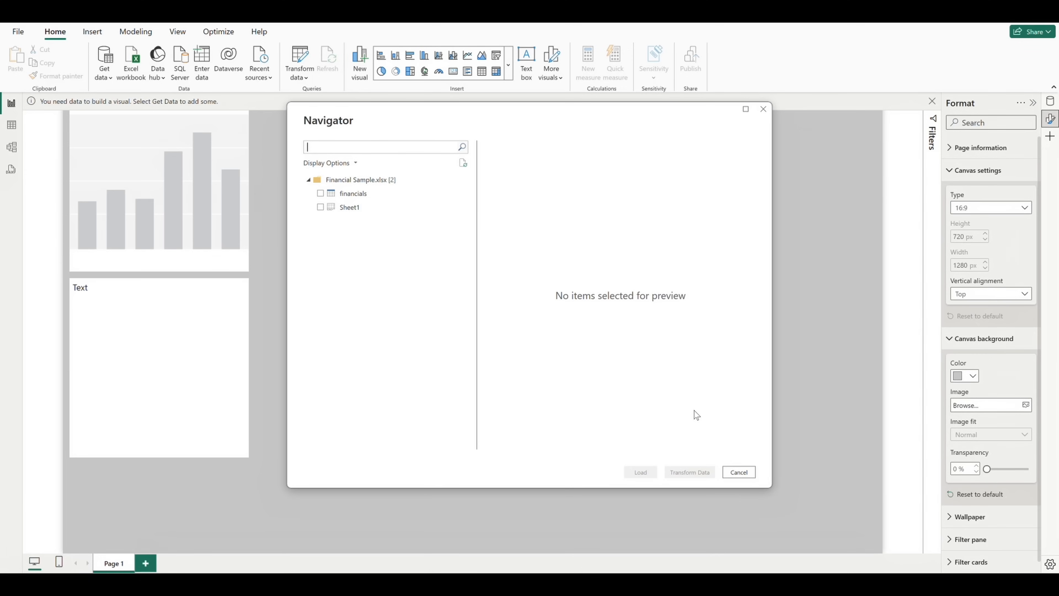
mouse_move(691, 420)
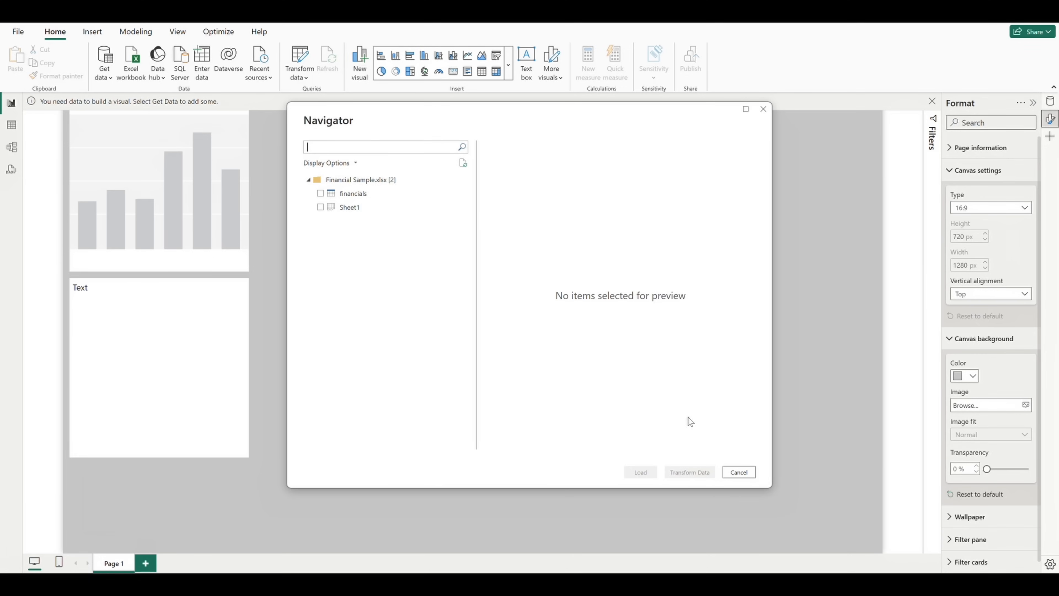
Compare the financials and Sheet1 previews in Navigator, keep only financials ticked and load it.
click(320, 193)
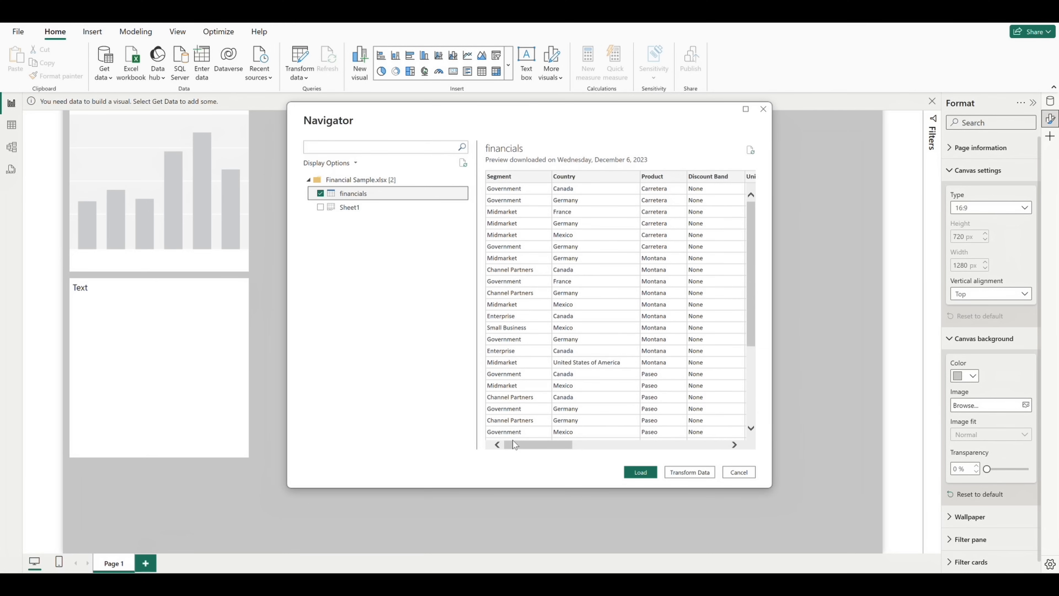
drag(514, 445, 591, 444)
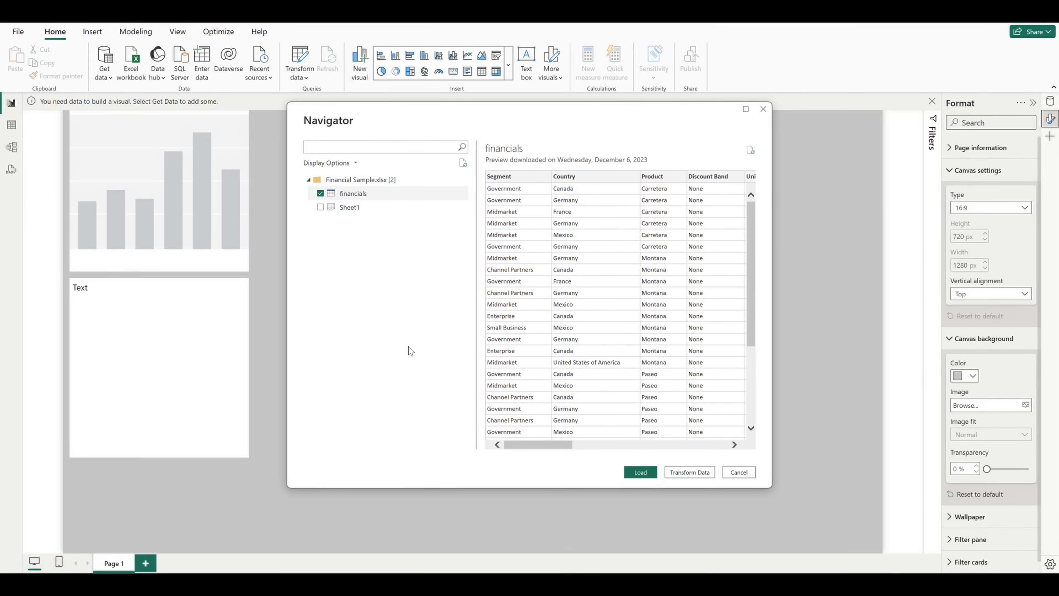
click(320, 193)
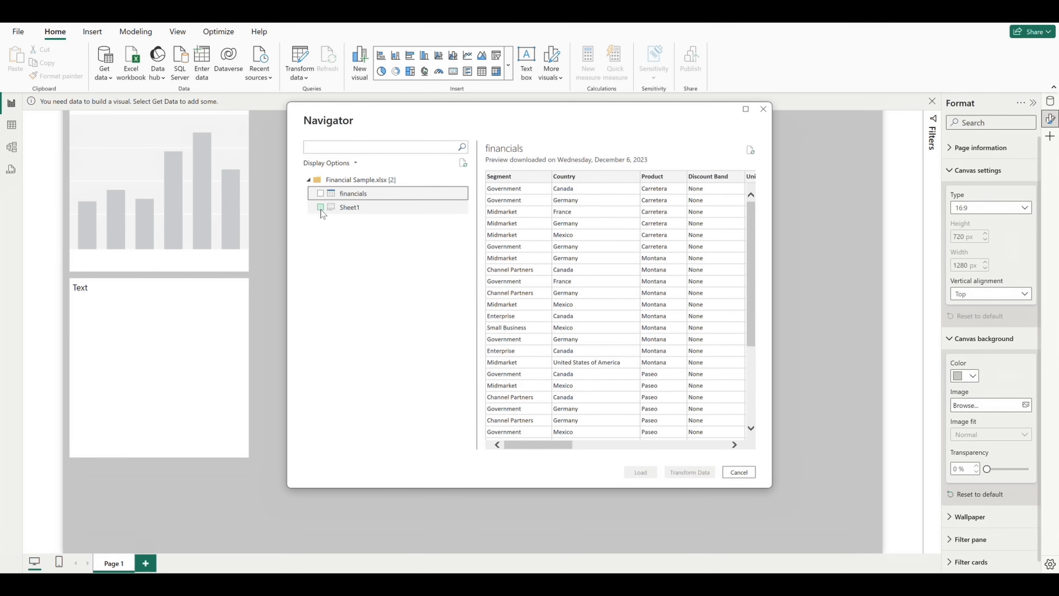
click(320, 207)
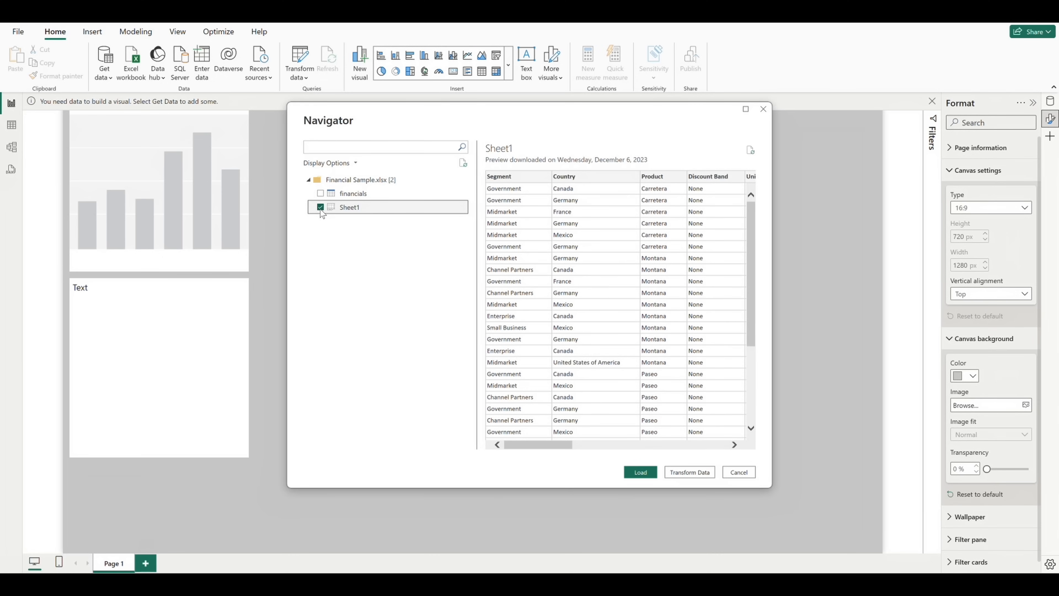
click(319, 207)
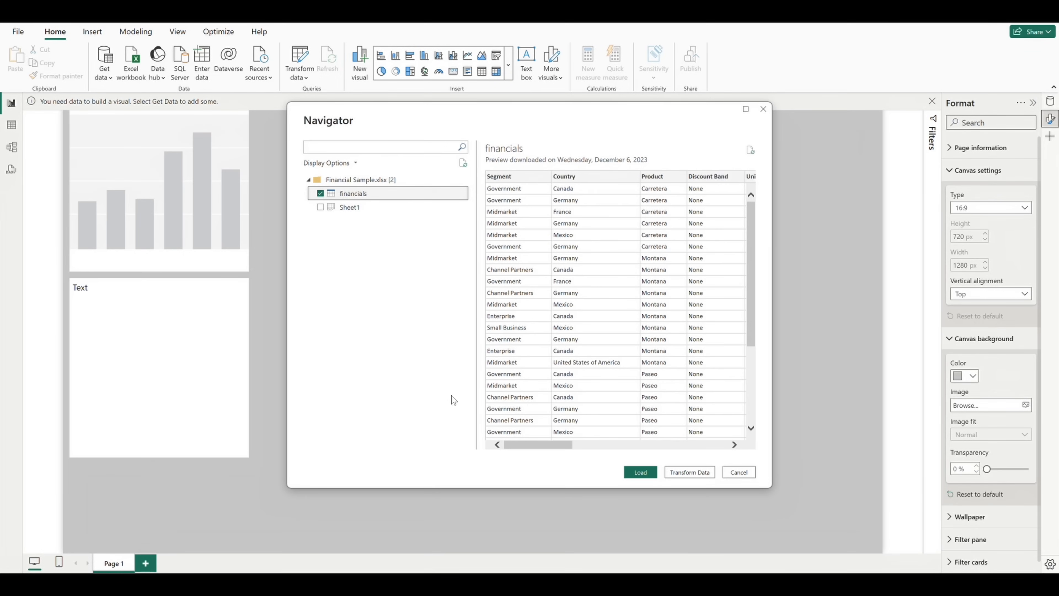
click(639, 471)
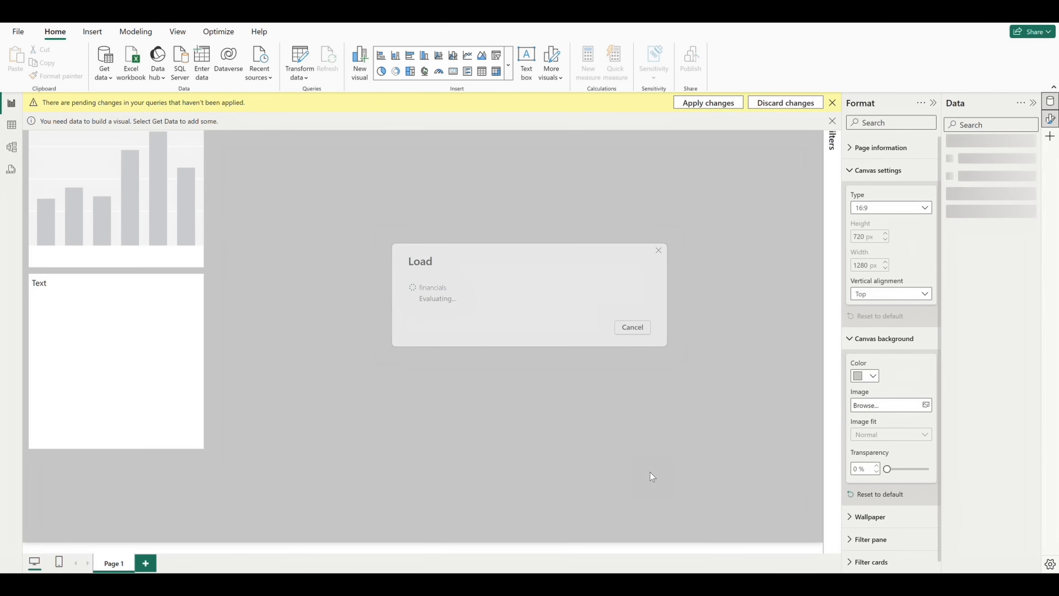
Let the financials load finish and expand the table in the Data pane to list its fields.
click(706, 102)
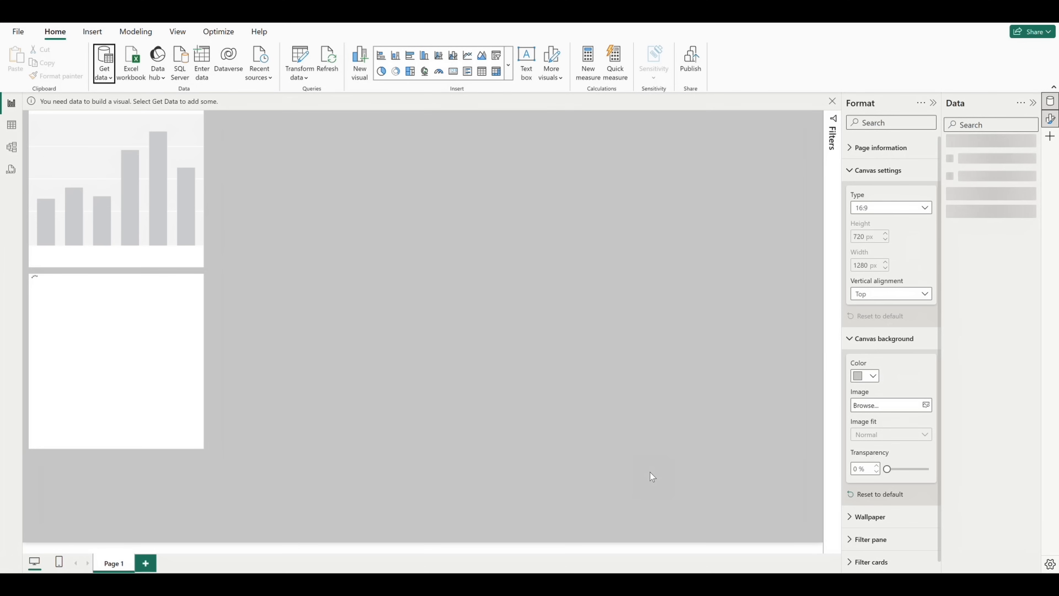
click(103, 63)
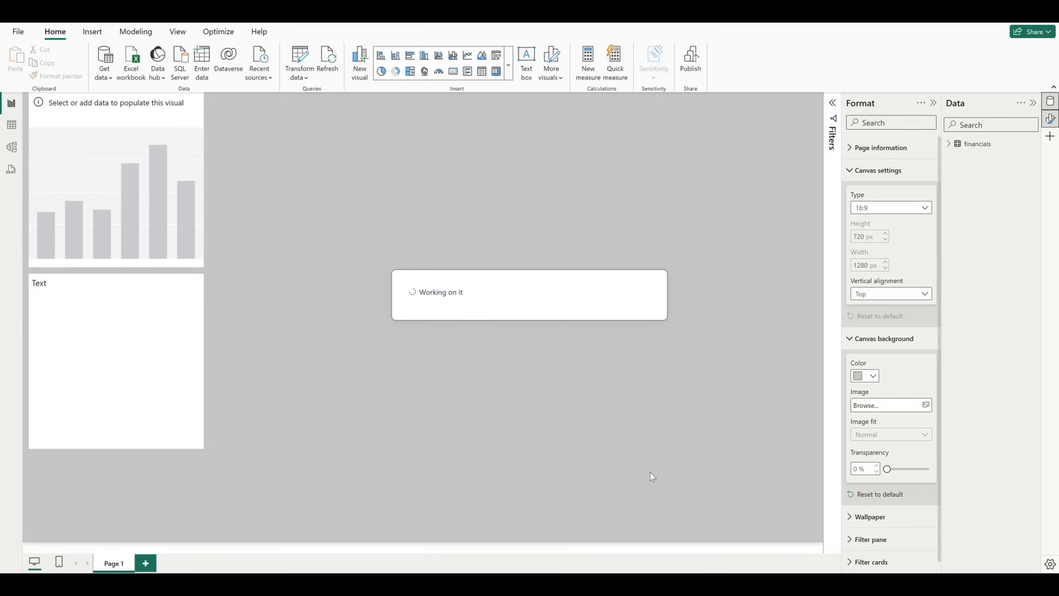
mouse_move(104, 64)
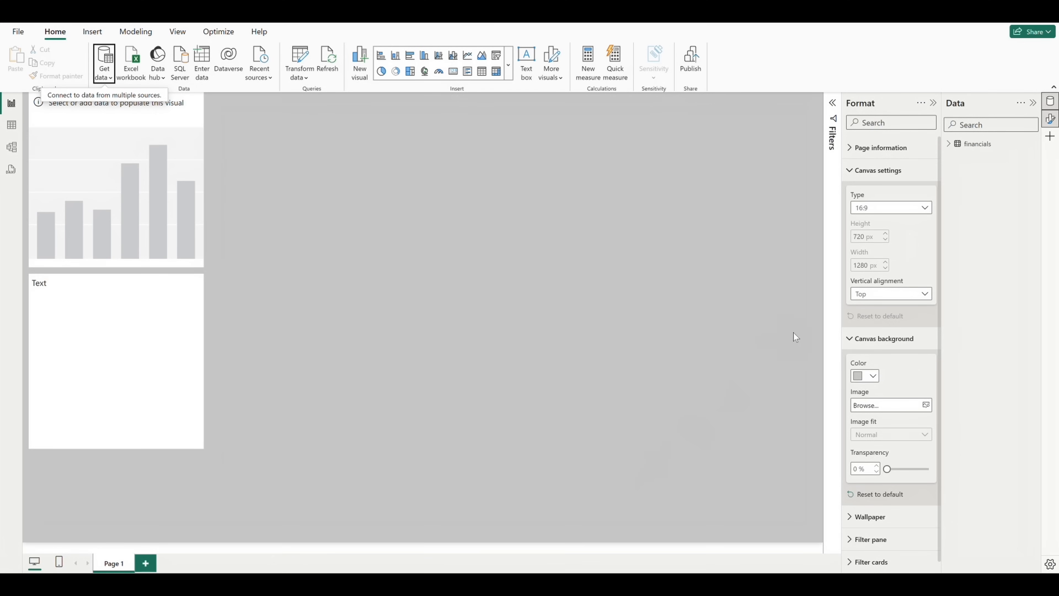
click(948, 143)
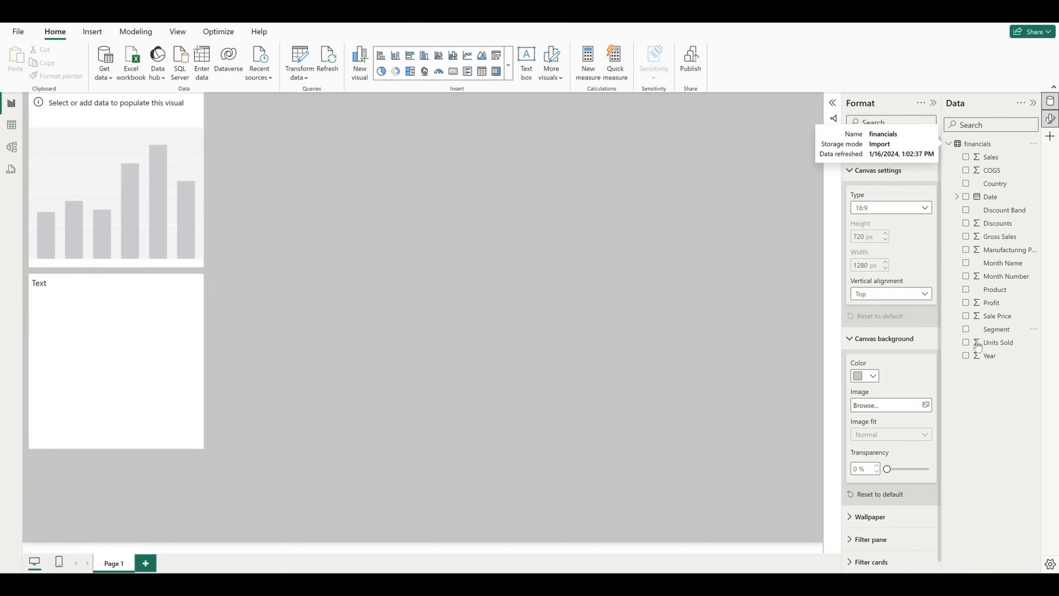
mouse_move(993, 457)
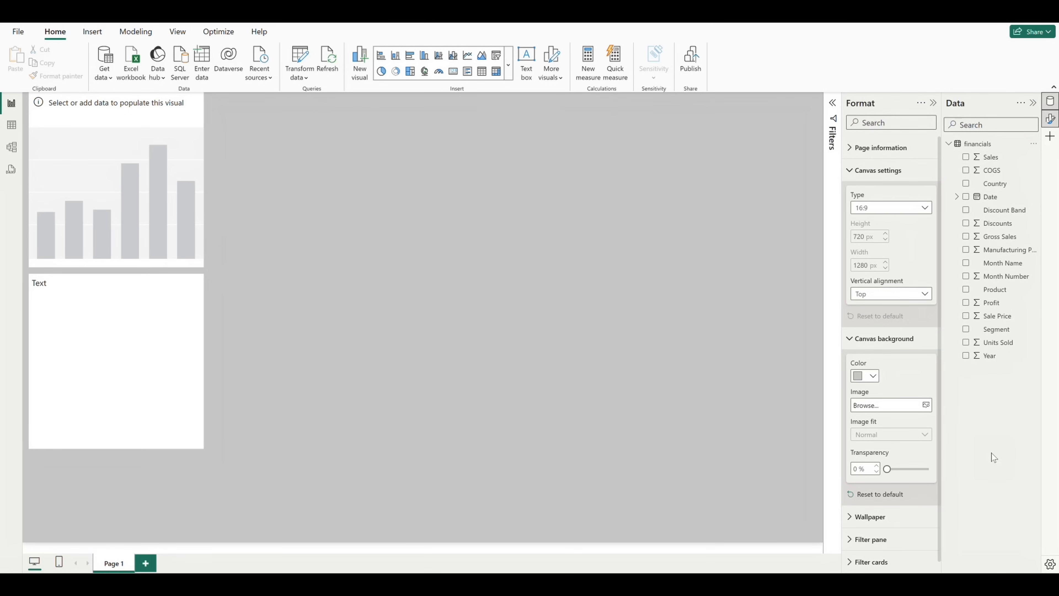